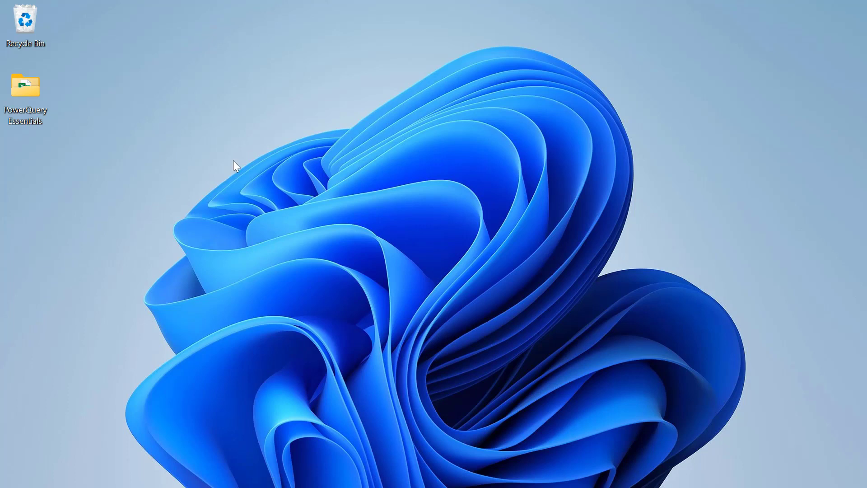
mouse_move(25, 85)
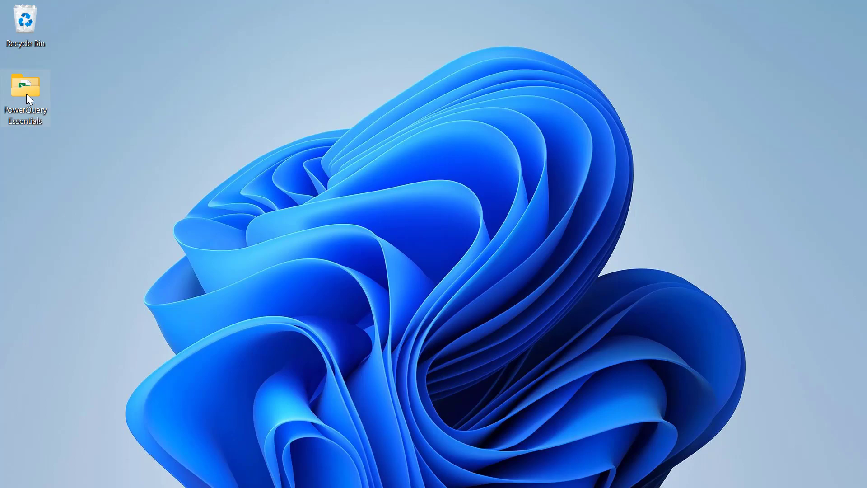
Open the PowerQuery Essentials folder and select the 2. Append Queries workbook.
double_click(25, 85)
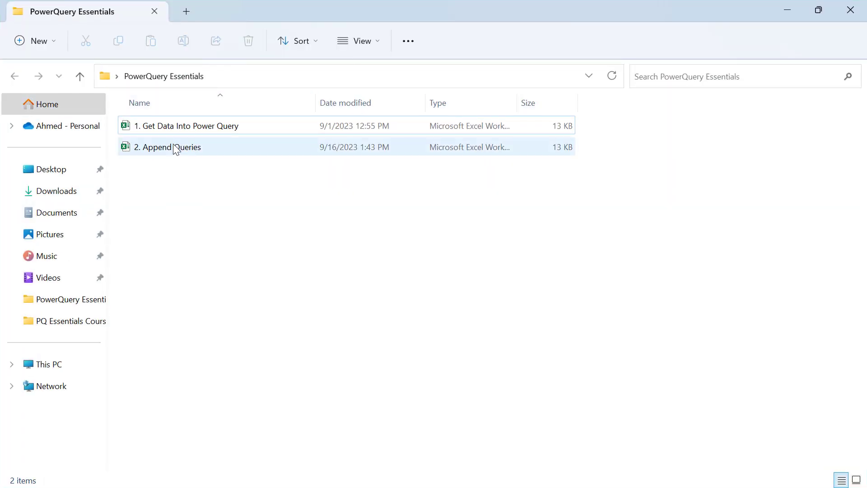
mouse_move(184, 153)
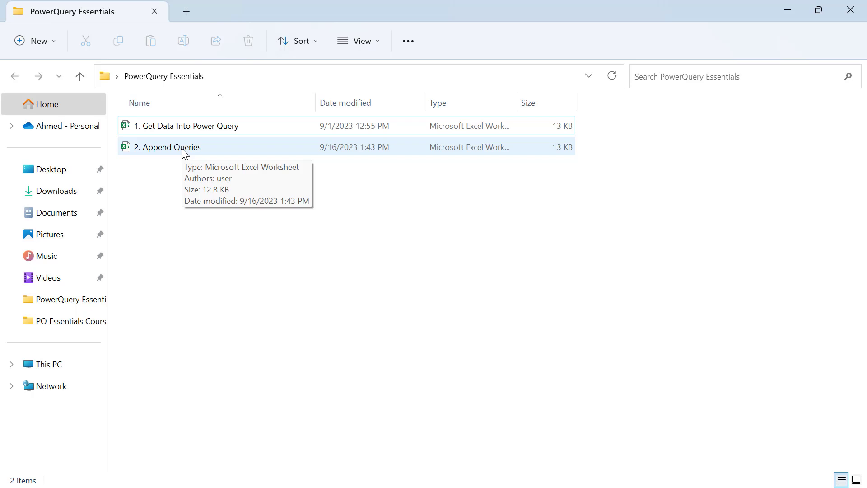
click(167, 147)
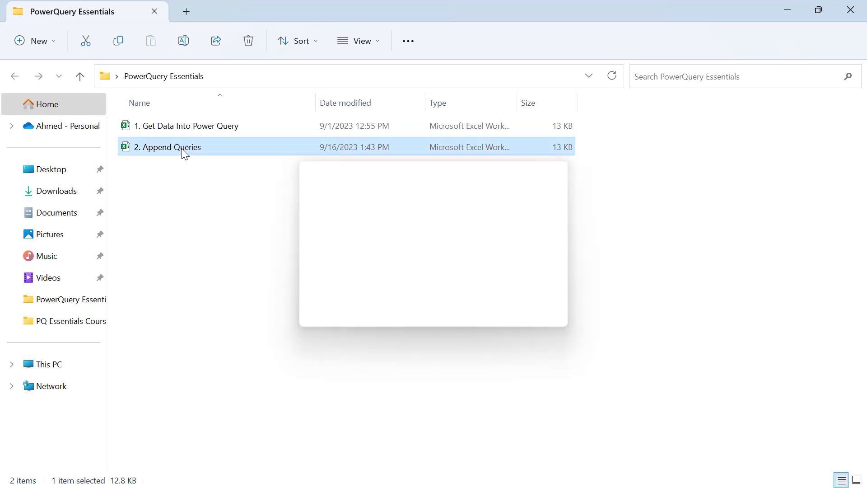
Open 2. Append Queries in Excel, maximized, and review its Consumer and Corporate sheets' data.
double_click(167, 146)
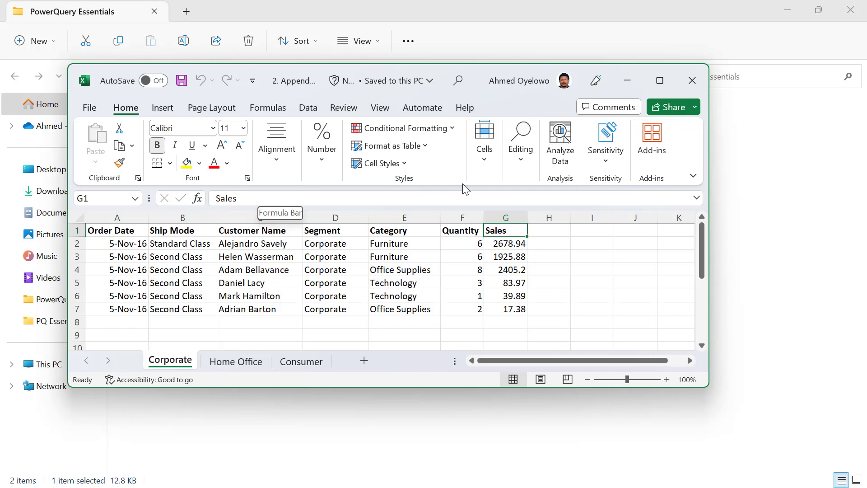
click(660, 80)
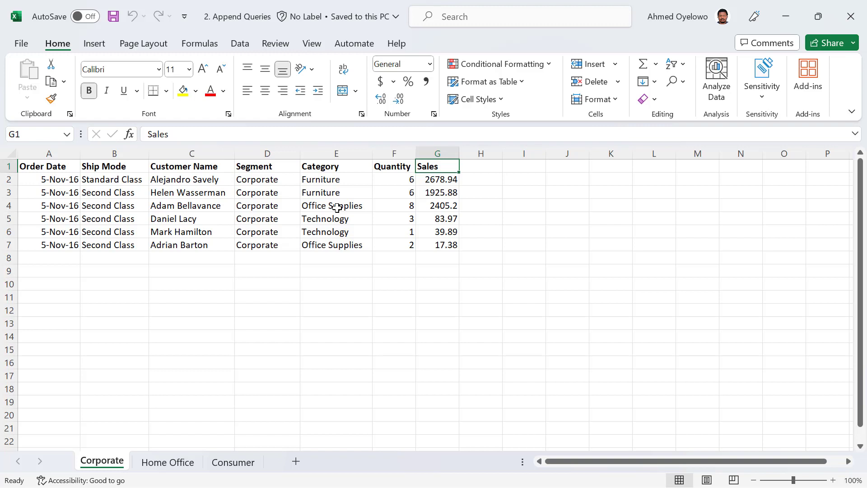
mouse_move(292, 205)
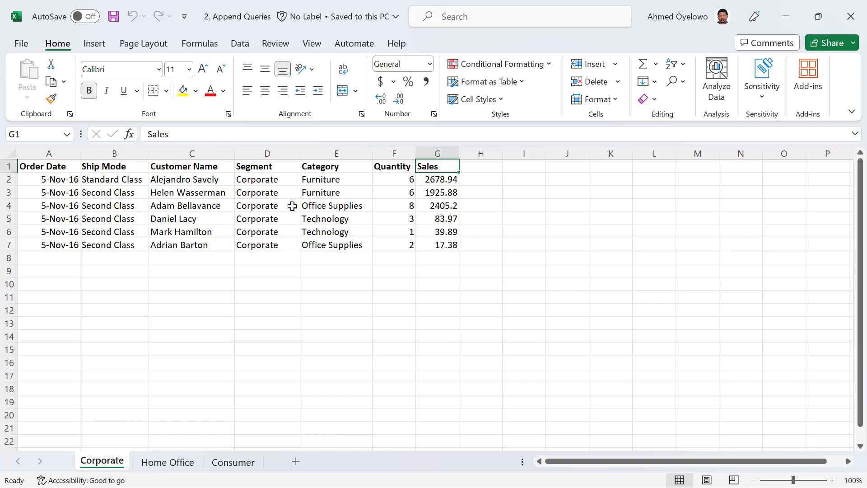
mouse_move(209, 356)
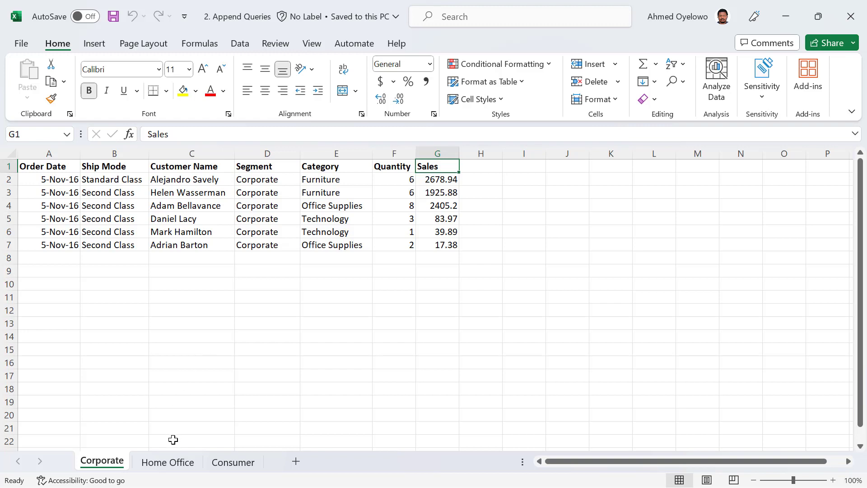
click(233, 462)
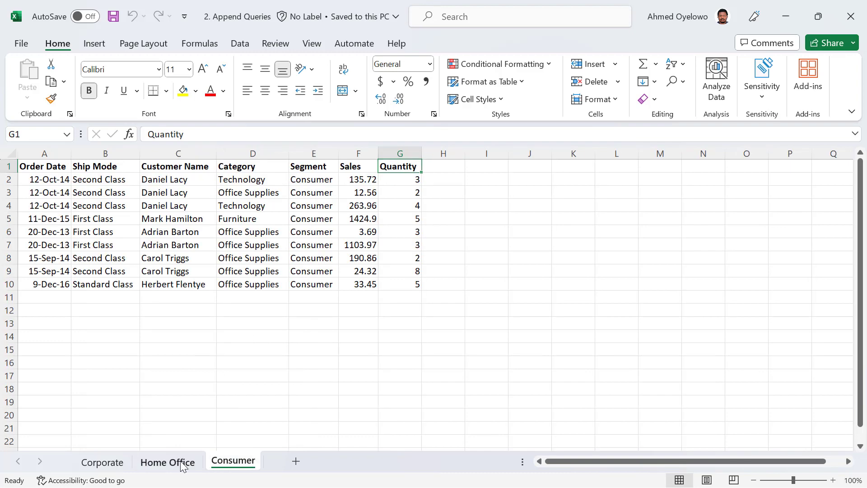
click(102, 462)
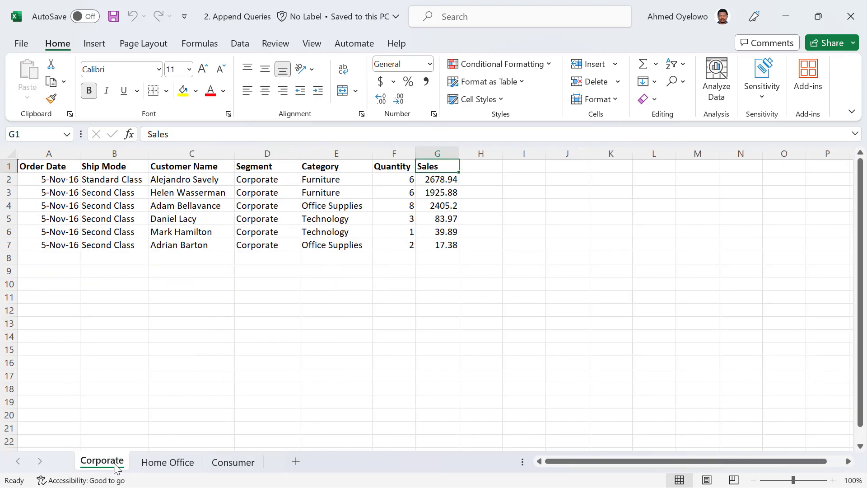
mouse_move(164, 465)
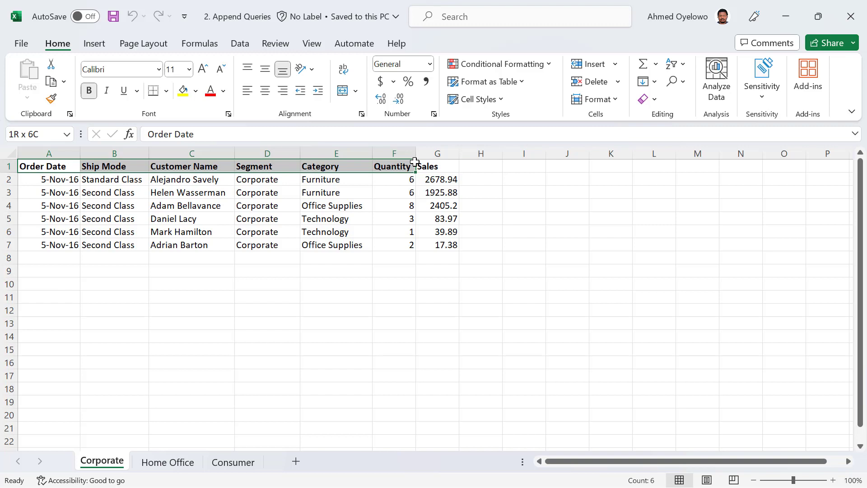
drag(49, 179, 48, 193)
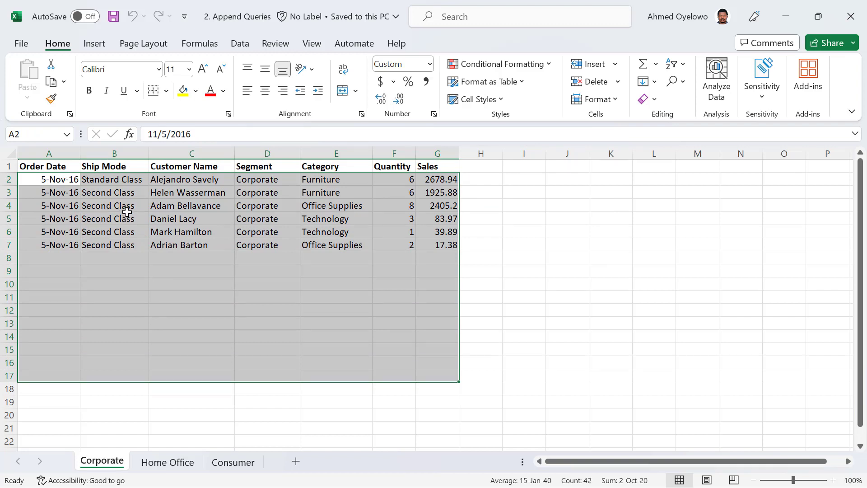
click(112, 218)
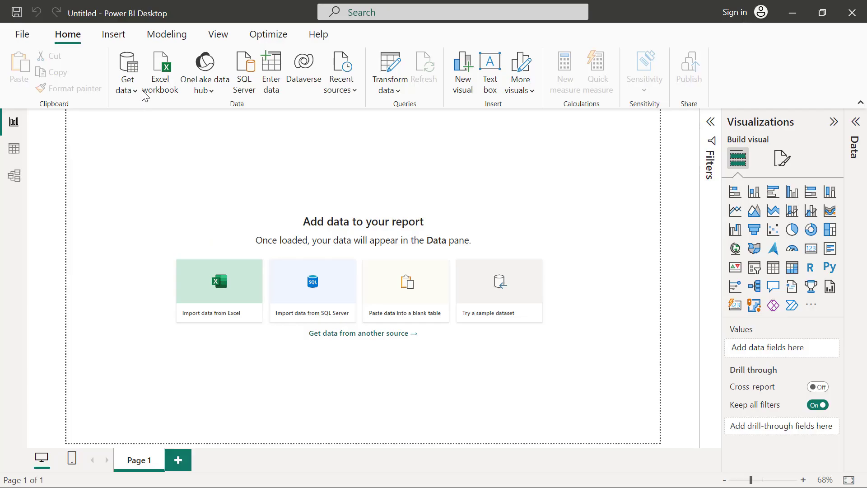
mouse_move(163, 72)
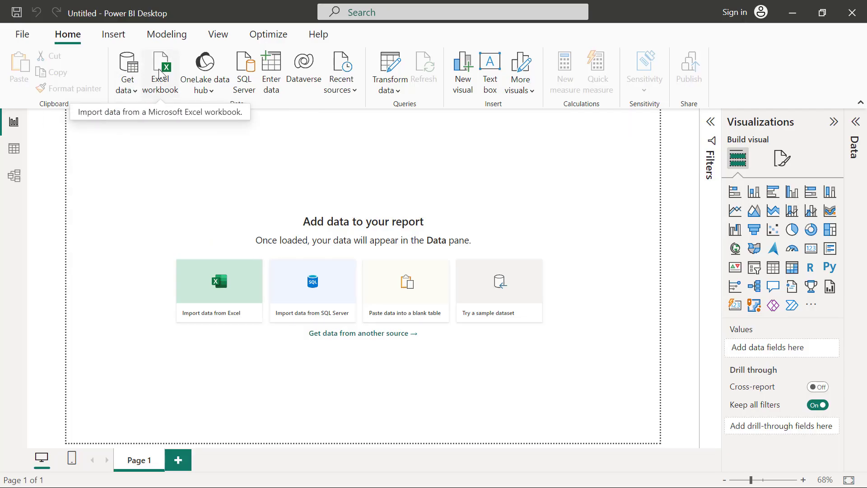
Connect to the 2. Append Queries workbook as an Excel data source.
click(160, 67)
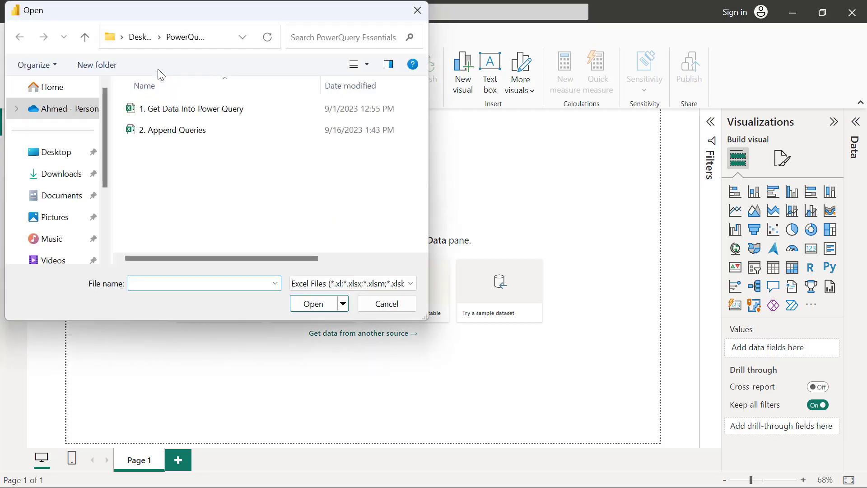
click(171, 130)
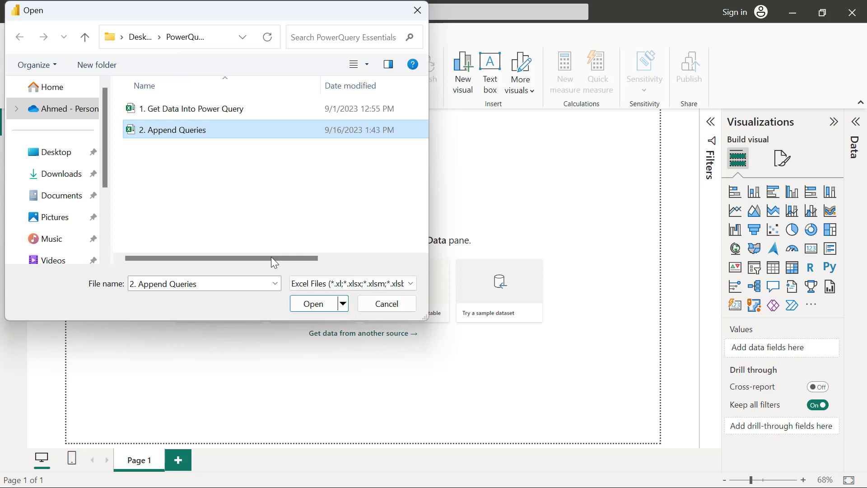
click(313, 304)
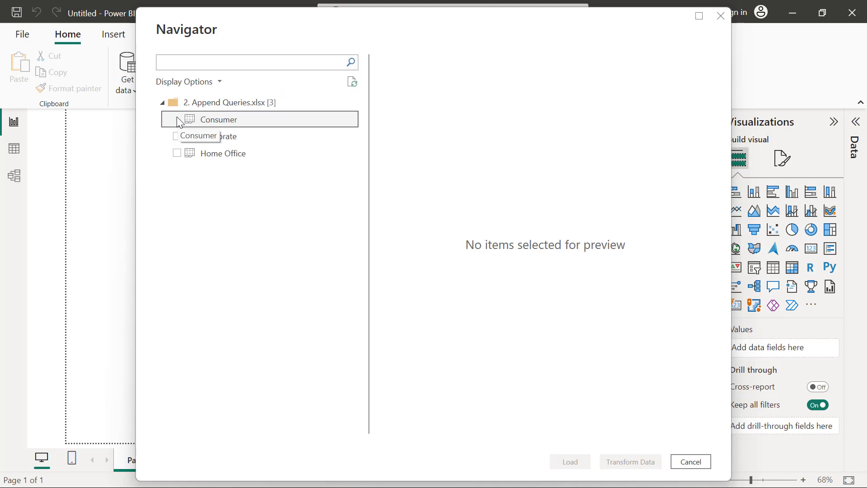
Tick the Consumer sheet and send the chosen sheets to Transform Data.
click(176, 136)
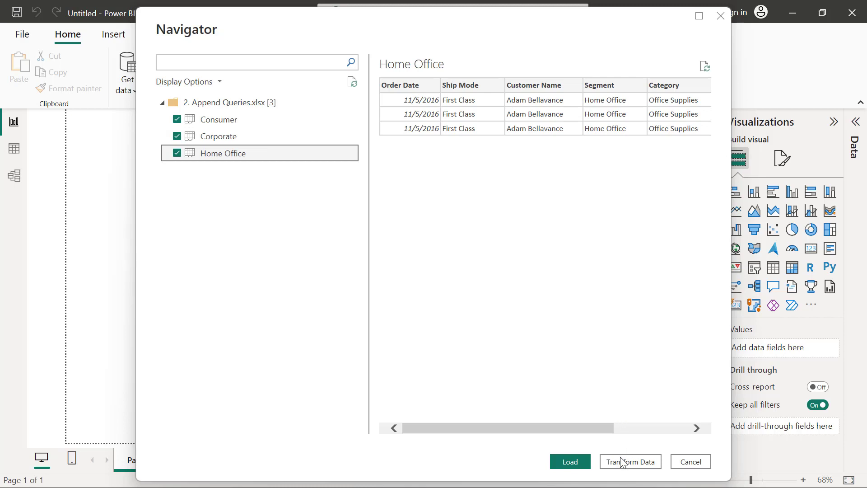
click(630, 461)
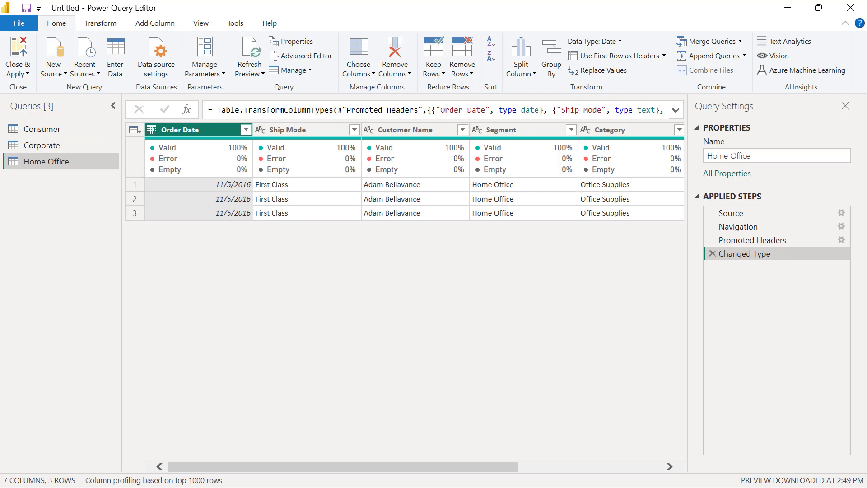
mouse_move(211, 204)
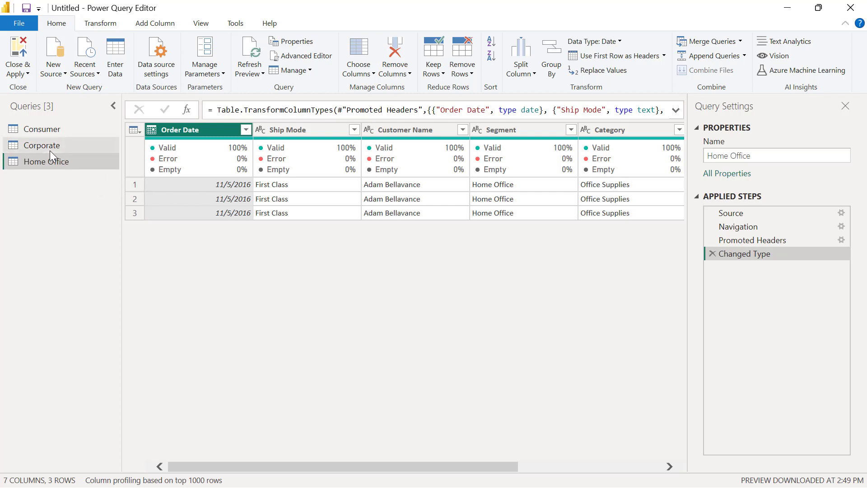
click(41, 145)
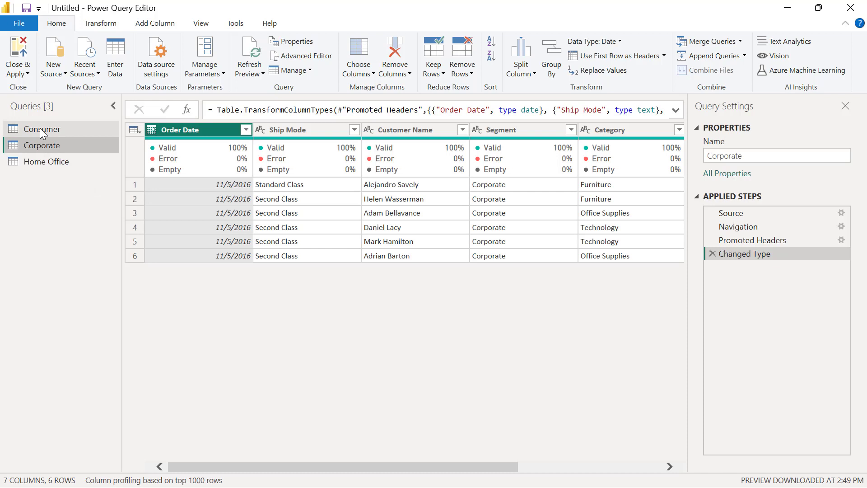
click(42, 129)
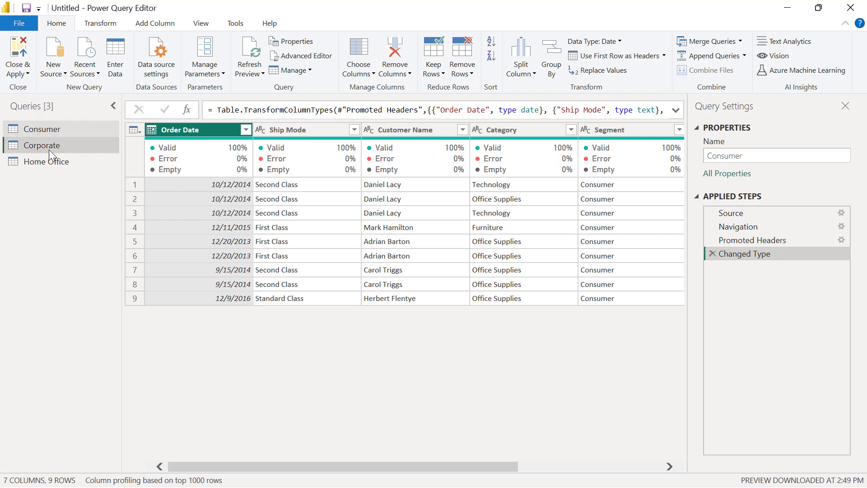
click(41, 145)
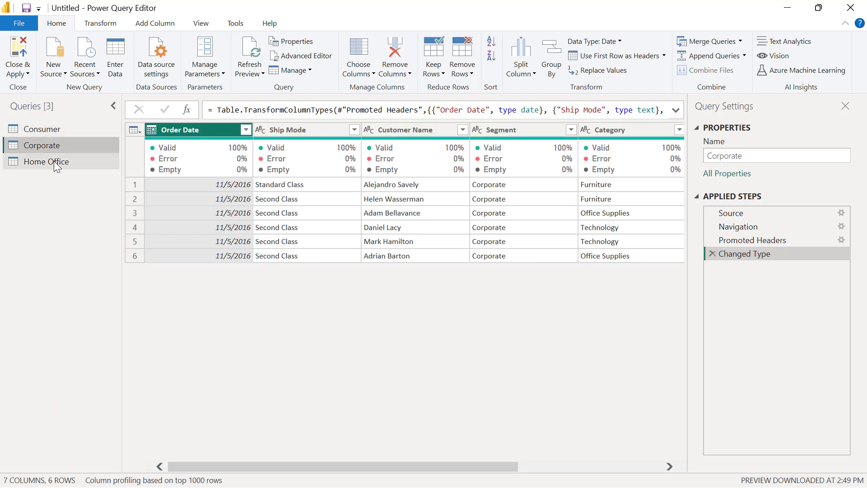
click(46, 162)
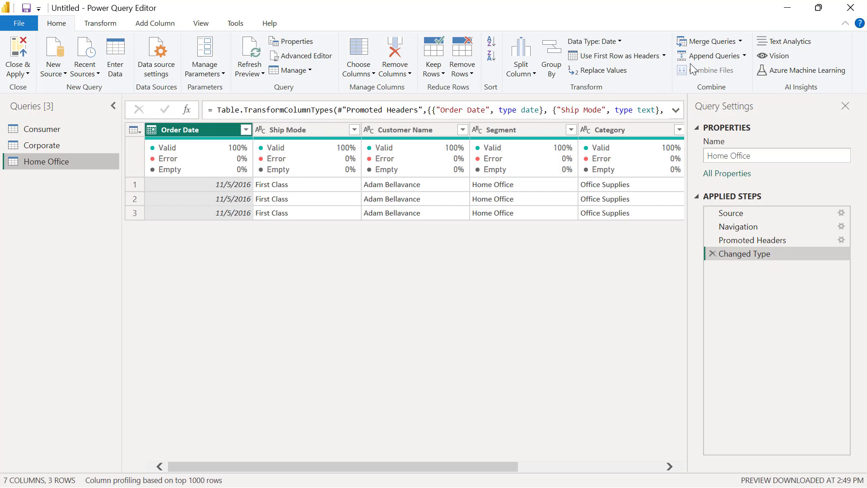
mouse_move(711, 55)
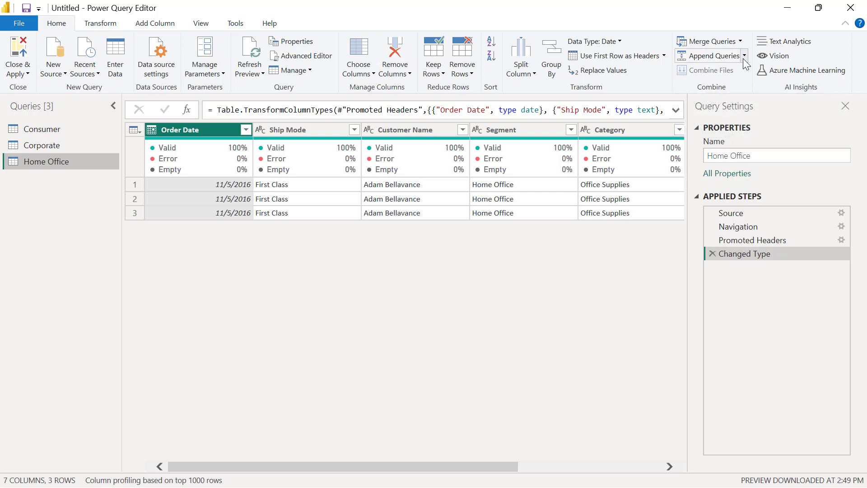
mouse_move(710, 55)
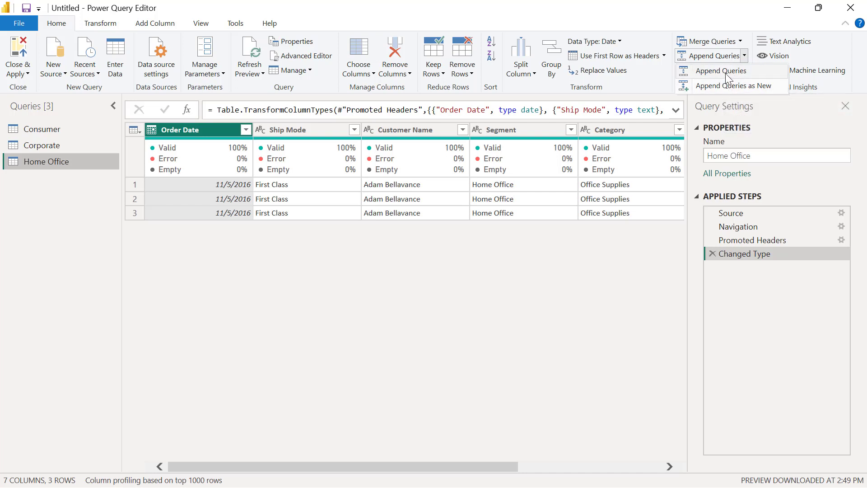
mouse_move(715, 77)
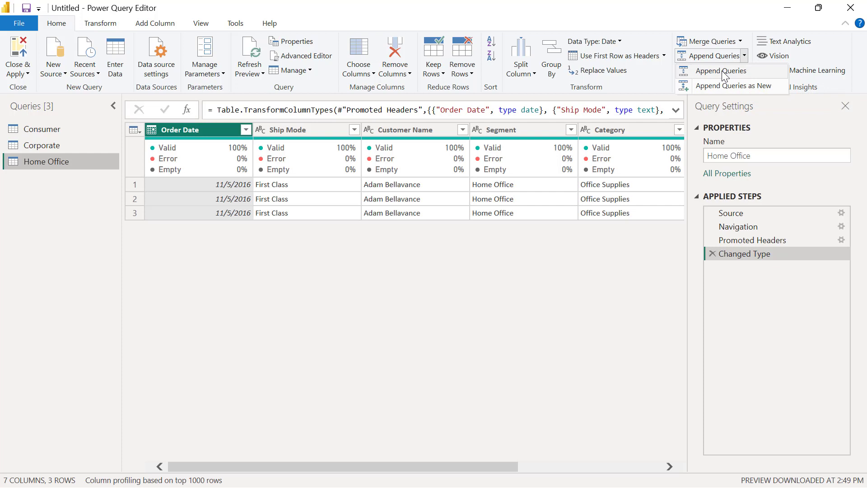
mouse_move(724, 91)
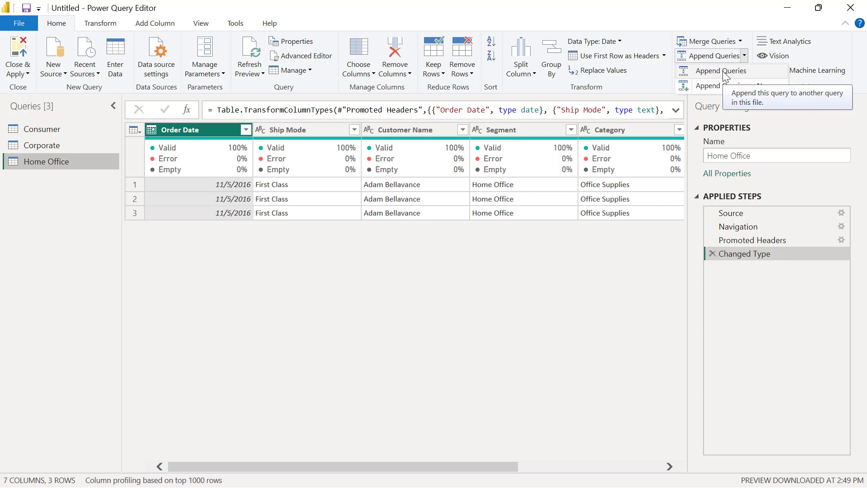
mouse_move(569, 79)
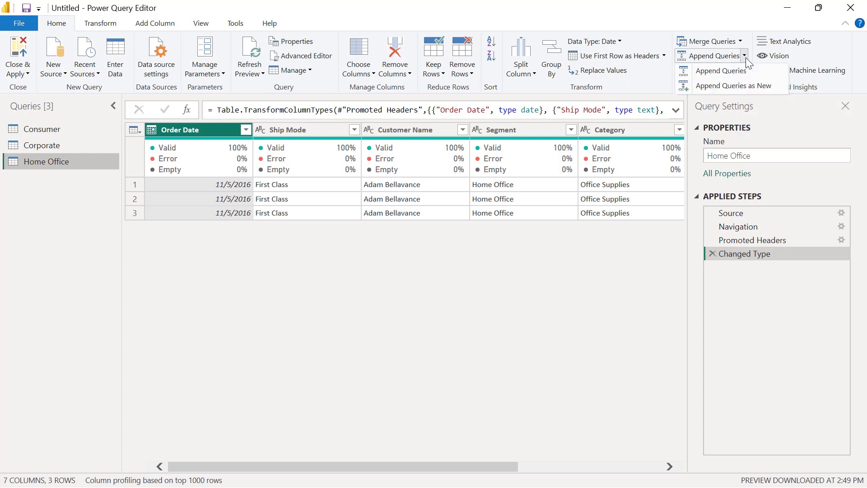
mouse_move(725, 89)
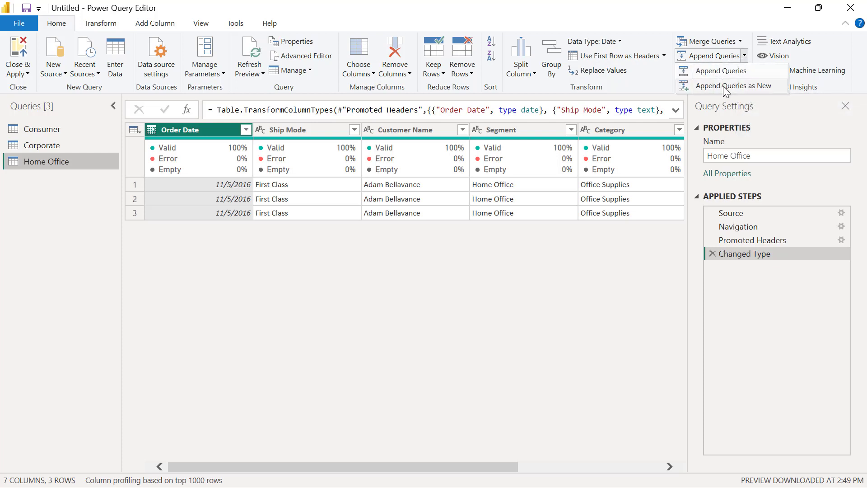
Start Append Queries as New from the Home ribbon.
click(720, 71)
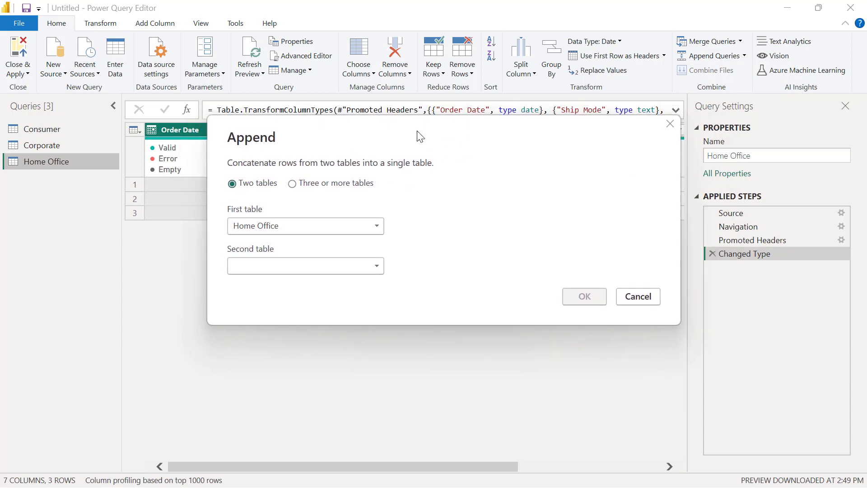
mouse_move(253, 139)
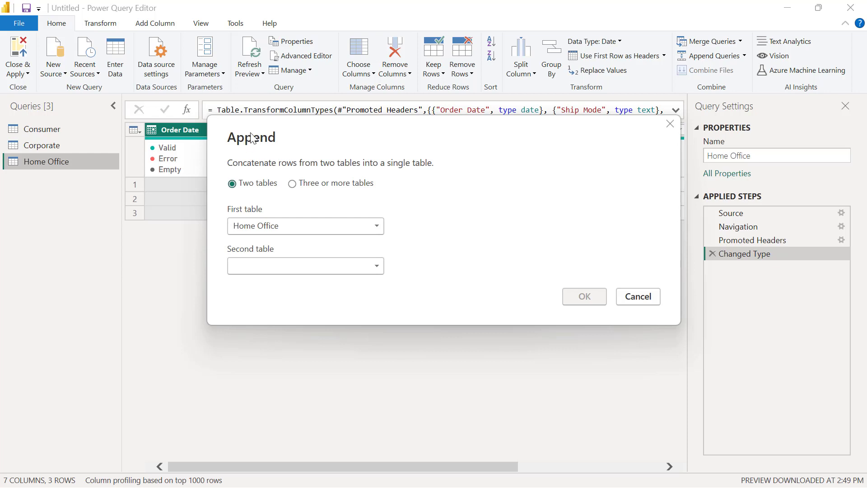
mouse_move(264, 172)
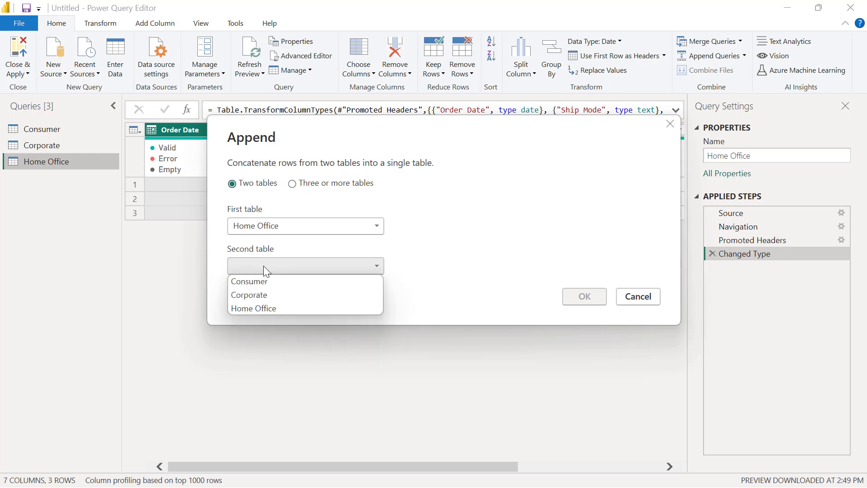
mouse_move(265, 295)
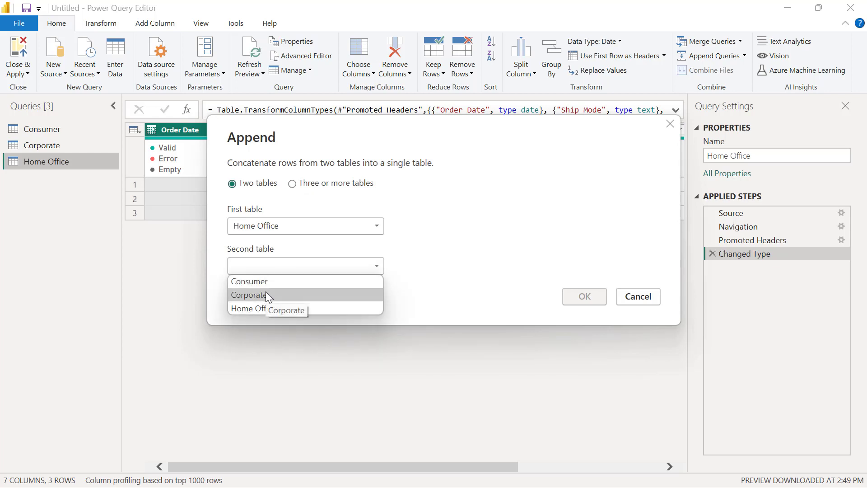
Set Corporate as the second table, then switch to Three or more tables mode.
click(249, 294)
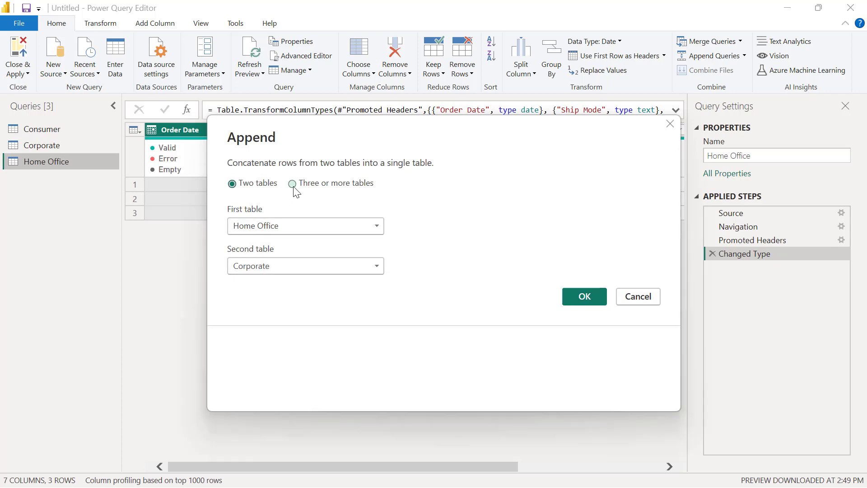
click(292, 183)
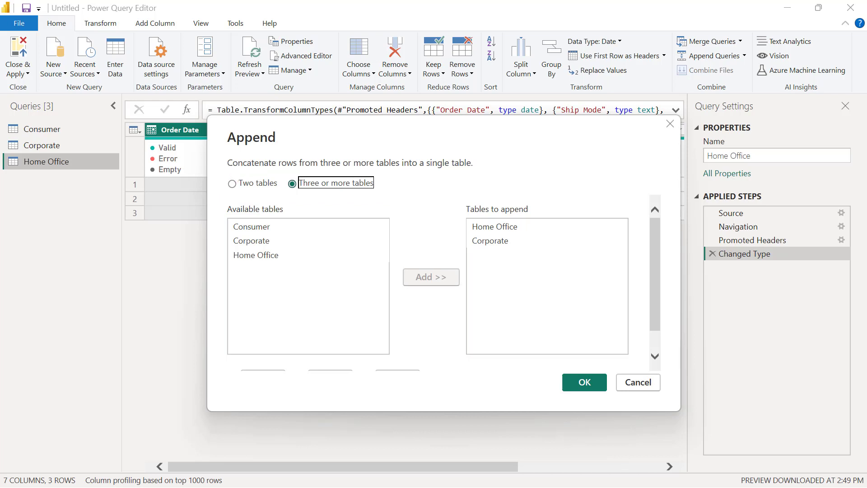
mouse_move(523, 221)
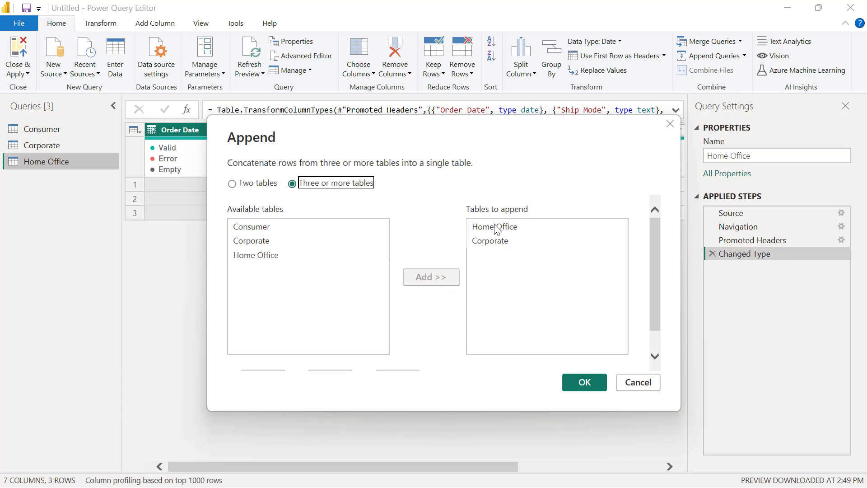
Add Consumer to the tables to append, then select Home Office in that list.
click(490, 241)
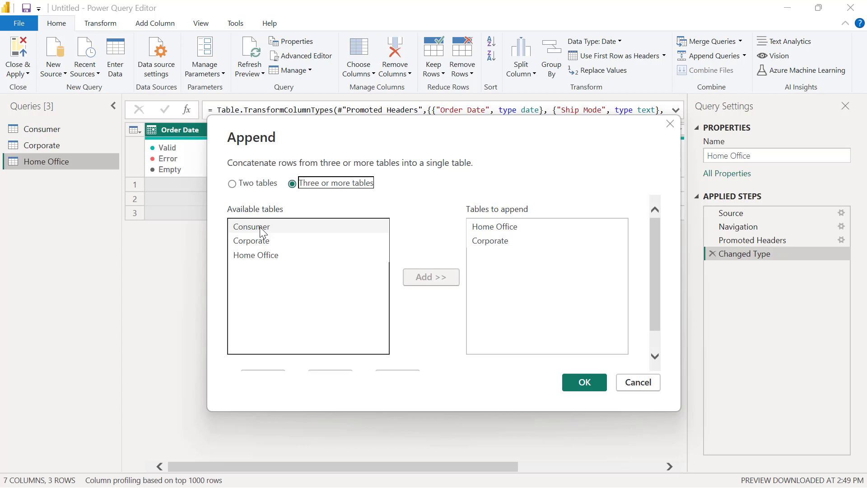
click(252, 226)
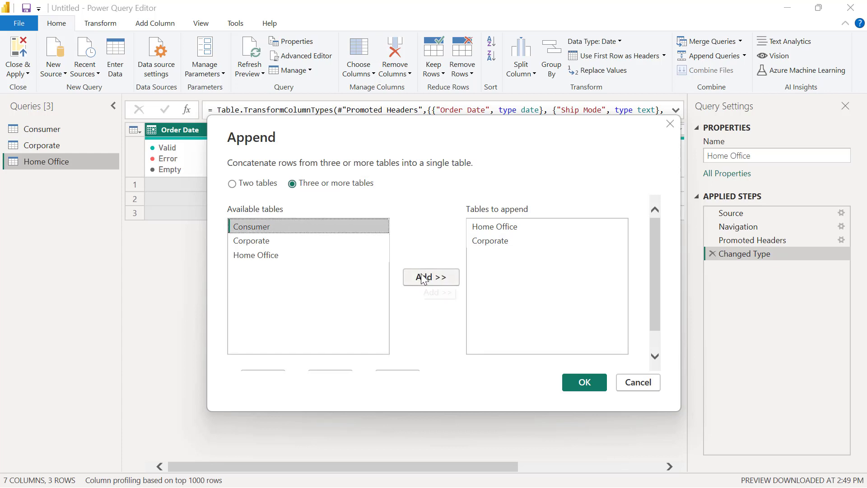
click(431, 276)
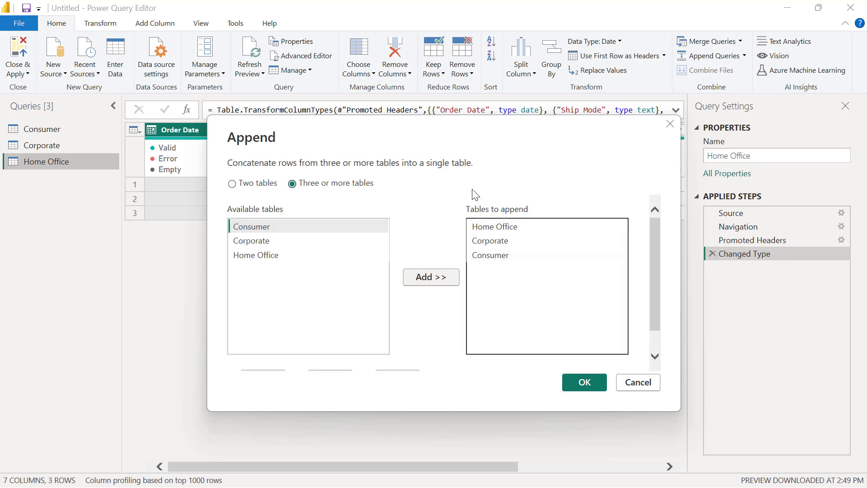
mouse_move(571, 375)
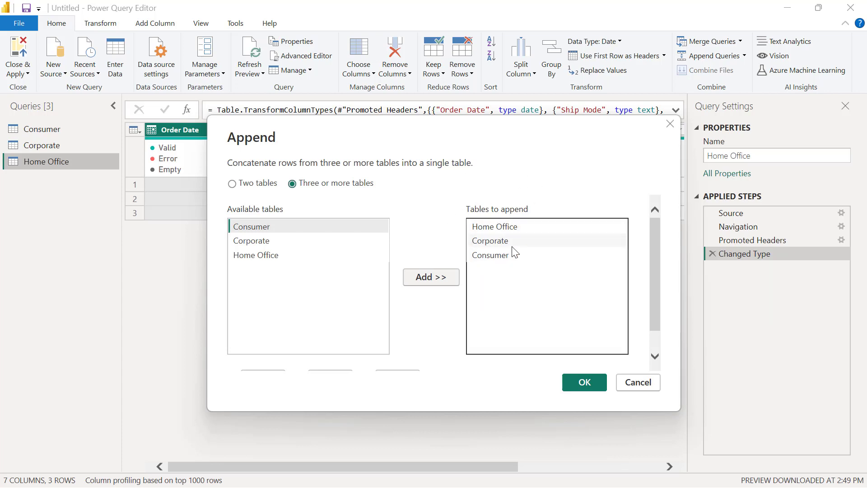
mouse_move(502, 232)
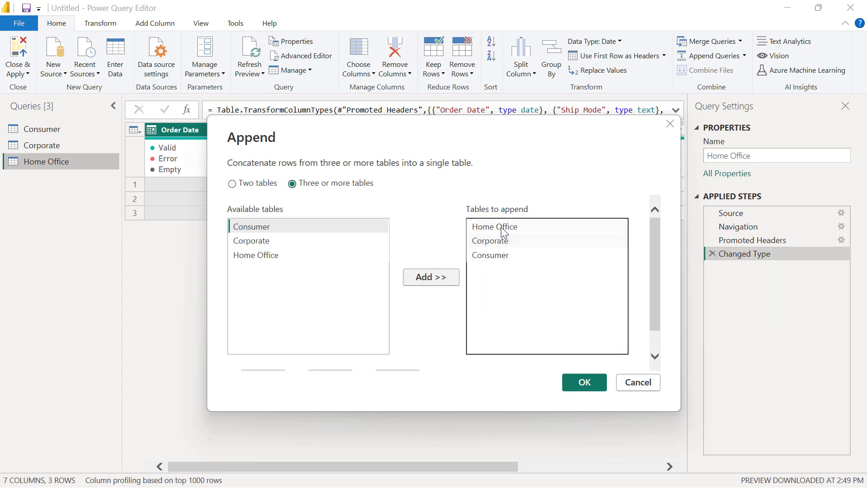
click(494, 227)
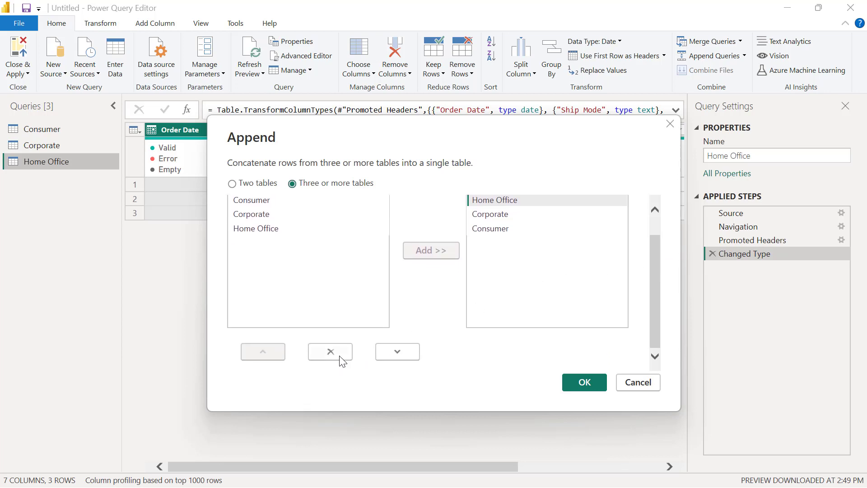
mouse_move(330, 354)
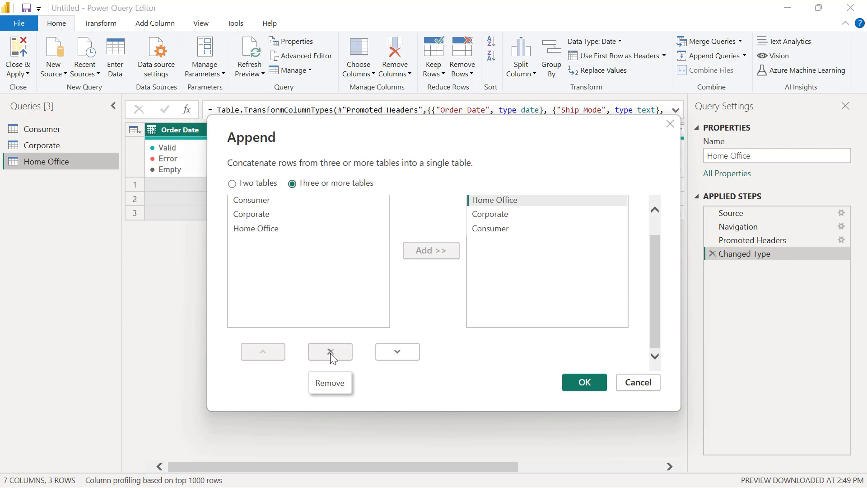
Remove the entries from Tables to append and select Consumer among the available tables.
click(330, 351)
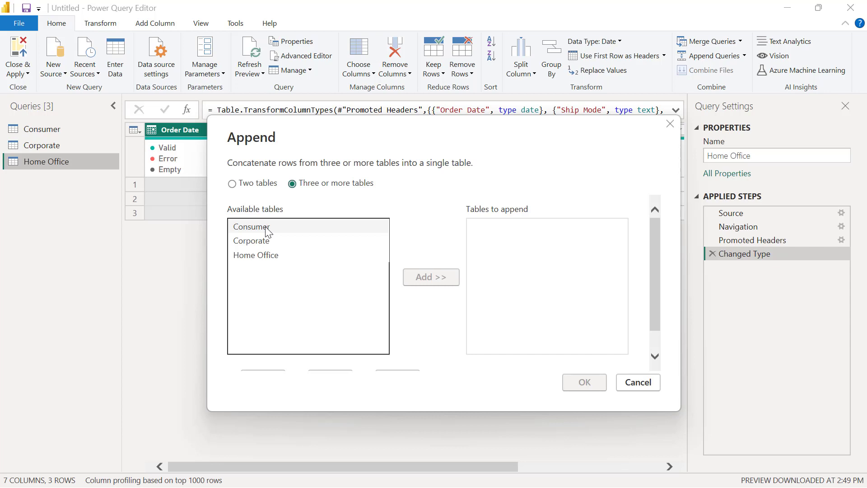
click(261, 226)
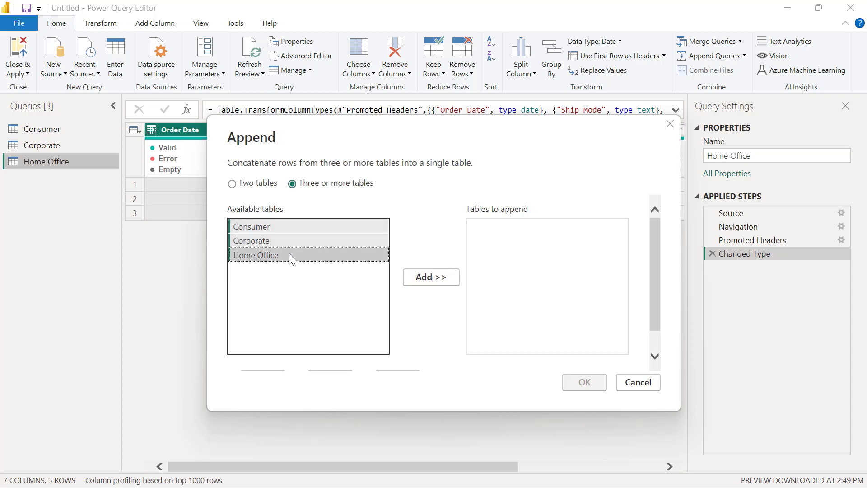
Add all three tables and confirm, producing the 18-row Append1 query.
click(430, 277)
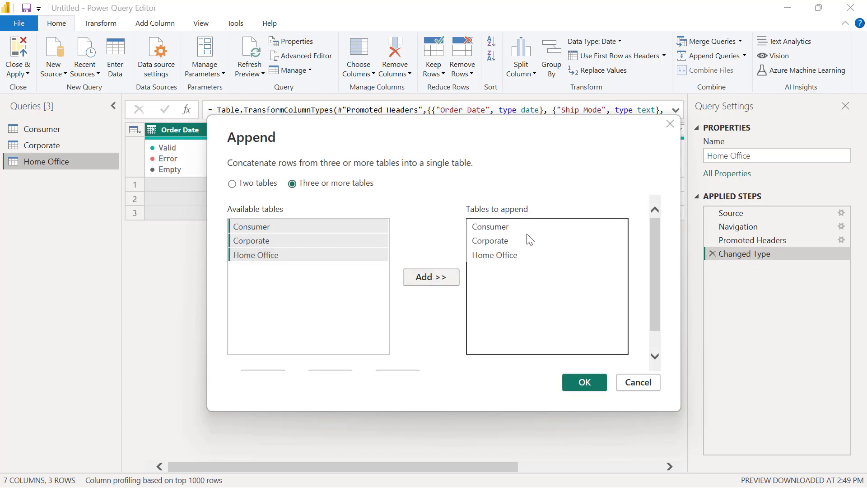
mouse_move(518, 269)
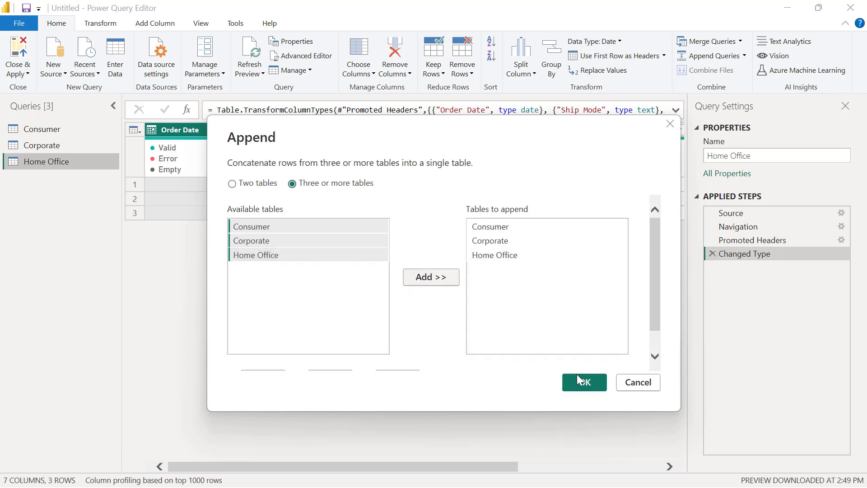
click(584, 382)
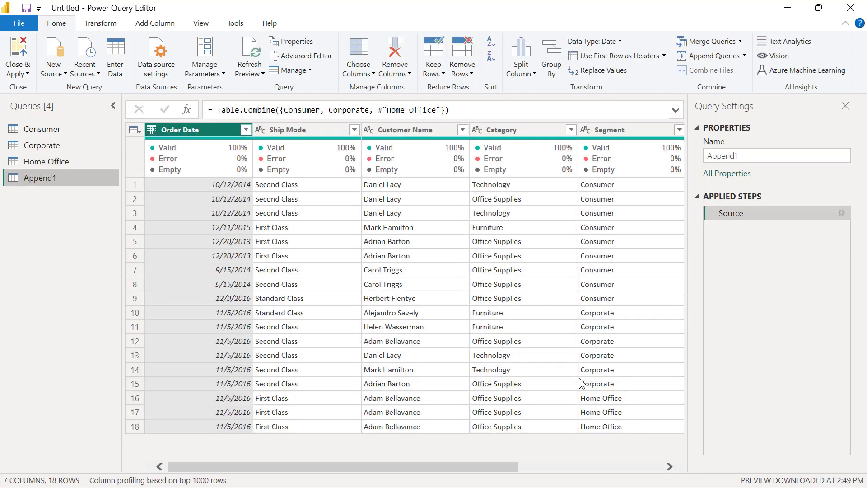